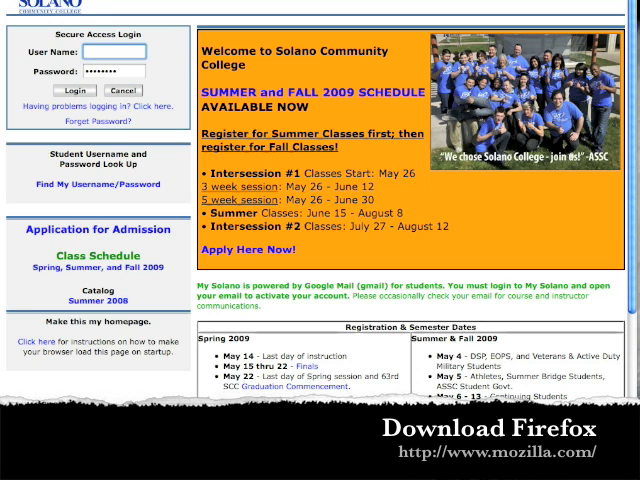
Enter the account username 'jd' on the secure access login form.
scroll(down, 3)
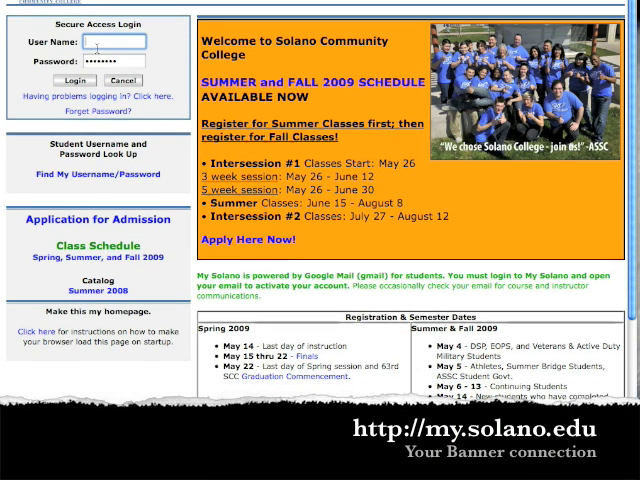
text(jd)
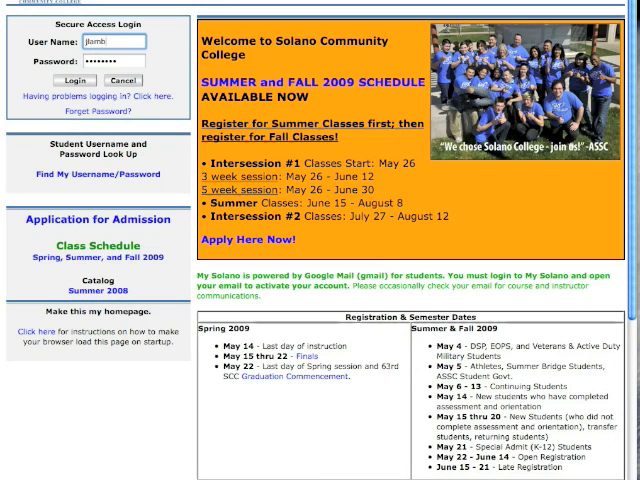
Submit the login and view the Faculty Dashboard listing the Spanish class sections.
click(72, 80)
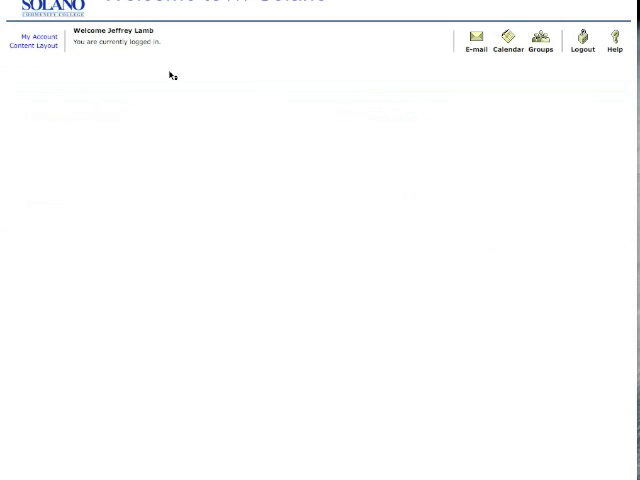
click(176, 72)
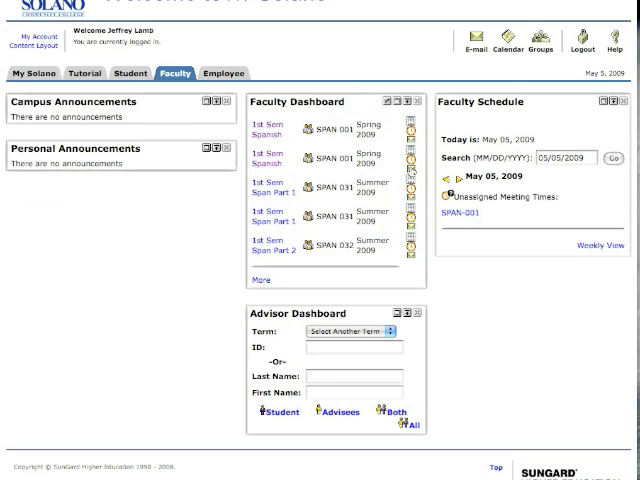
mouse_move(412, 184)
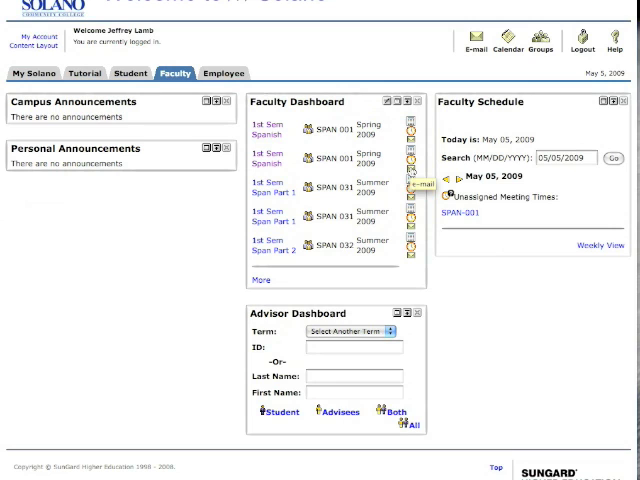
Show the options menu for a Spanish section's class email link.
click(414, 184)
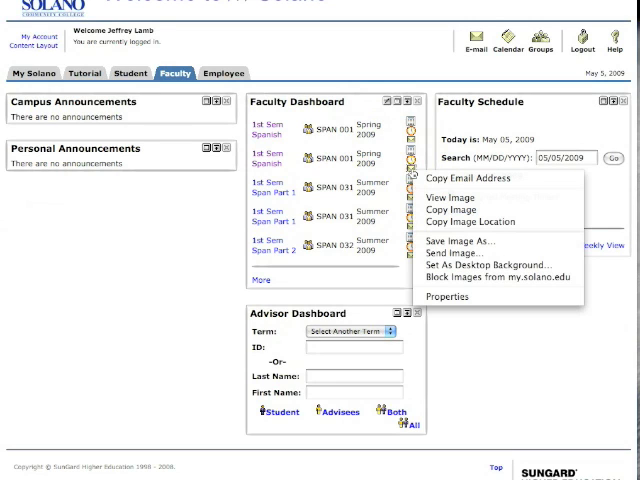
mouse_move(460, 180)
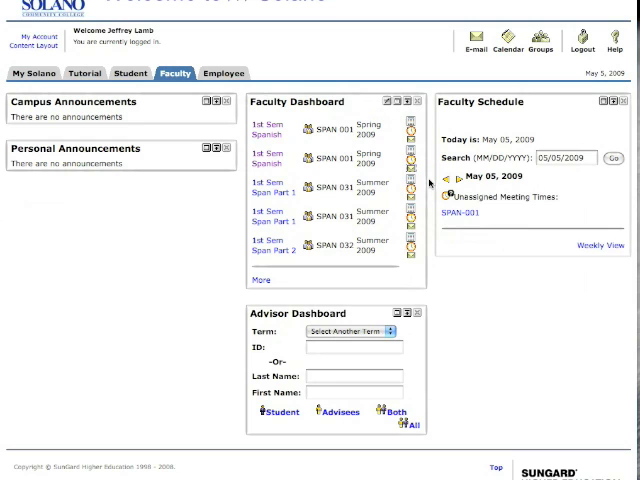
mouse_move(472, 46)
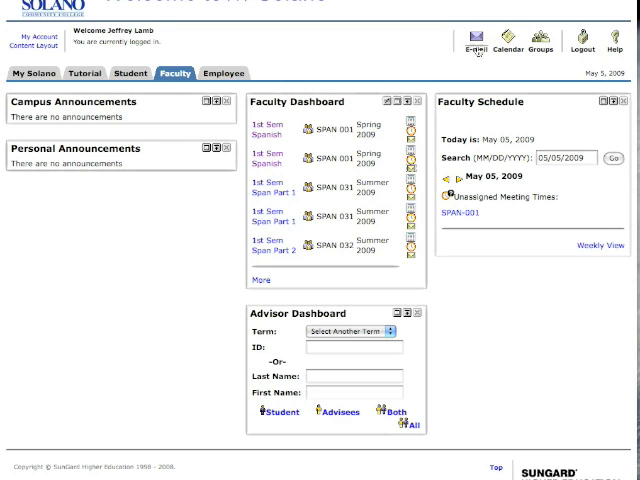
Launch the college email inbox from the portal header.
click(478, 36)
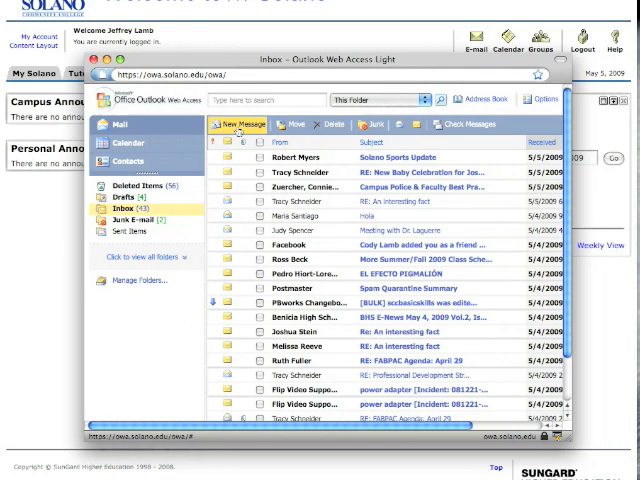
mouse_move(244, 124)
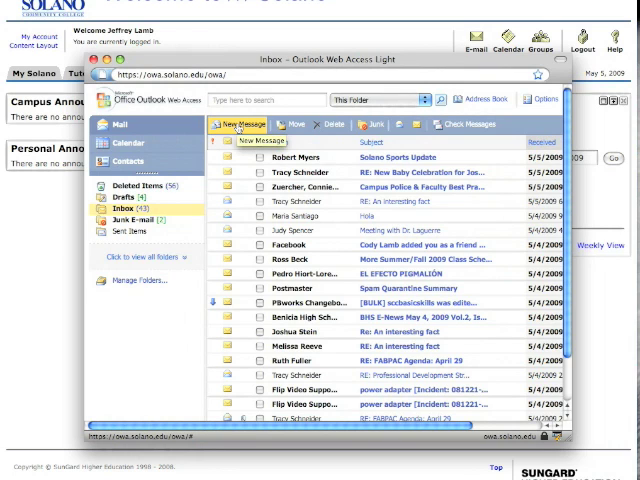
Compose a new message with the copied student addresses pasted into the To field.
click(236, 124)
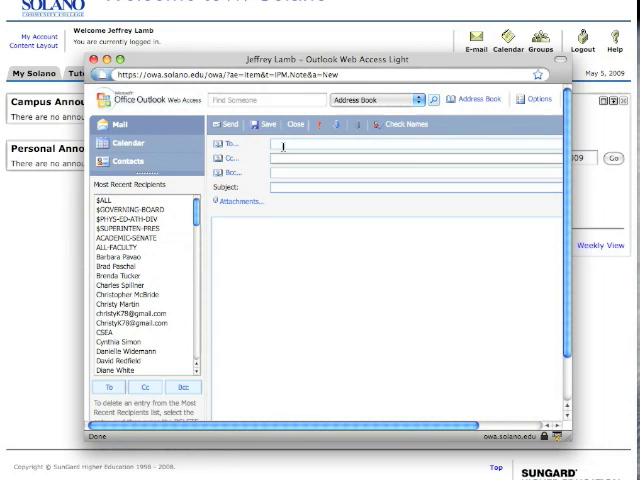
key(cmd+v)
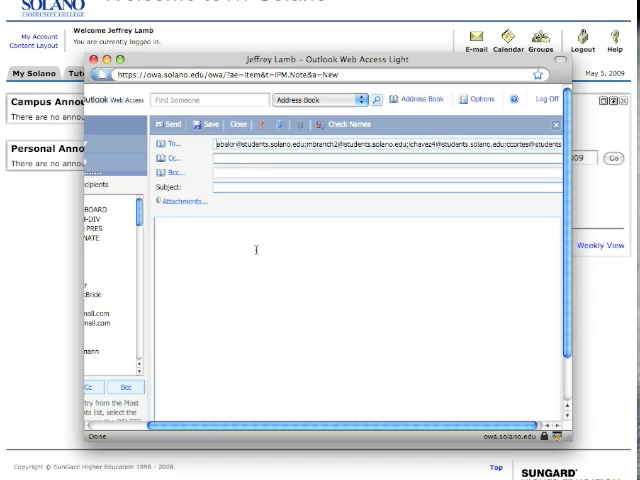
mouse_move(258, 208)
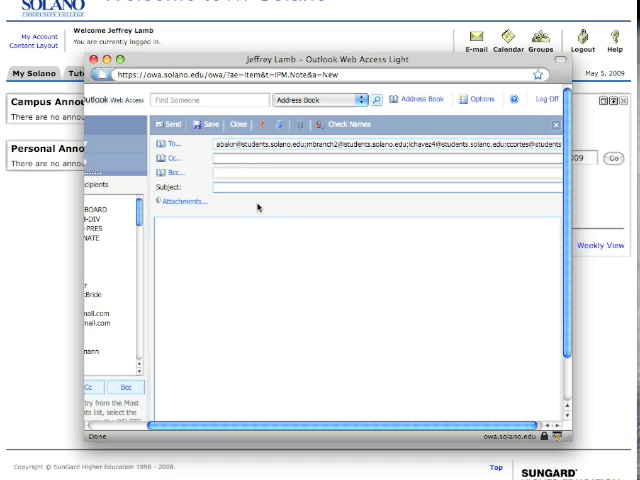